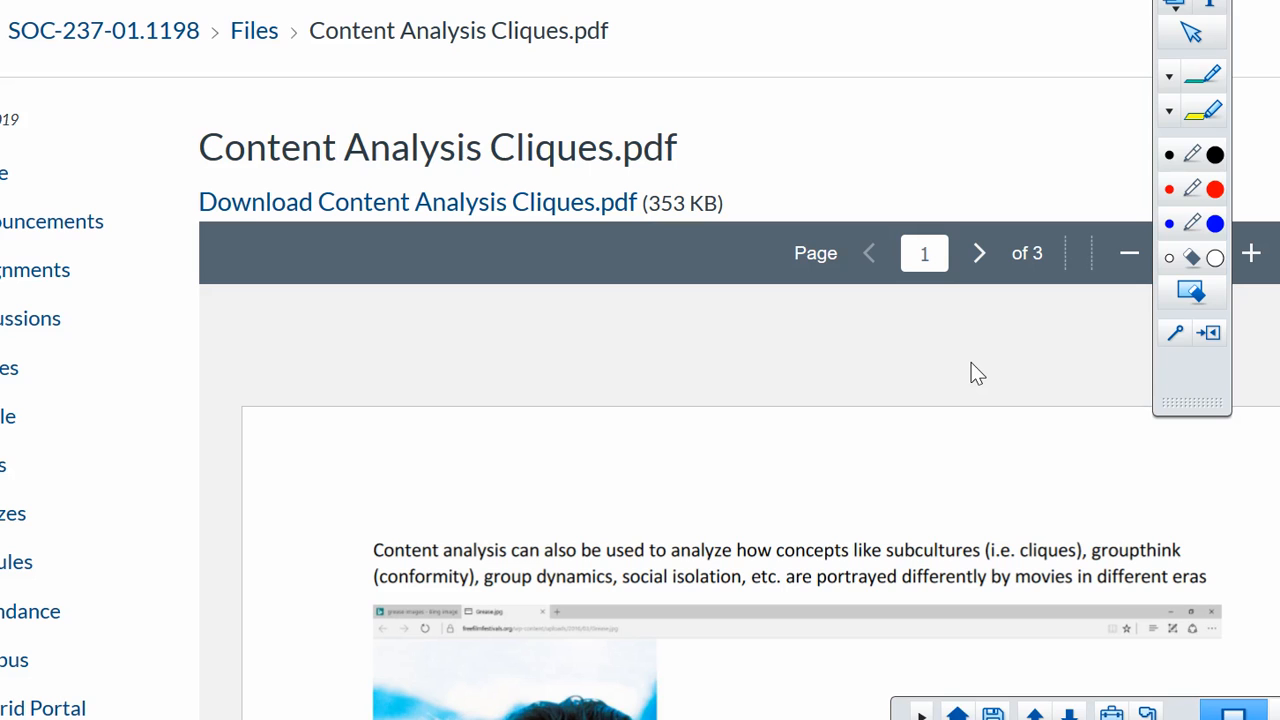
mouse_move(904, 332)
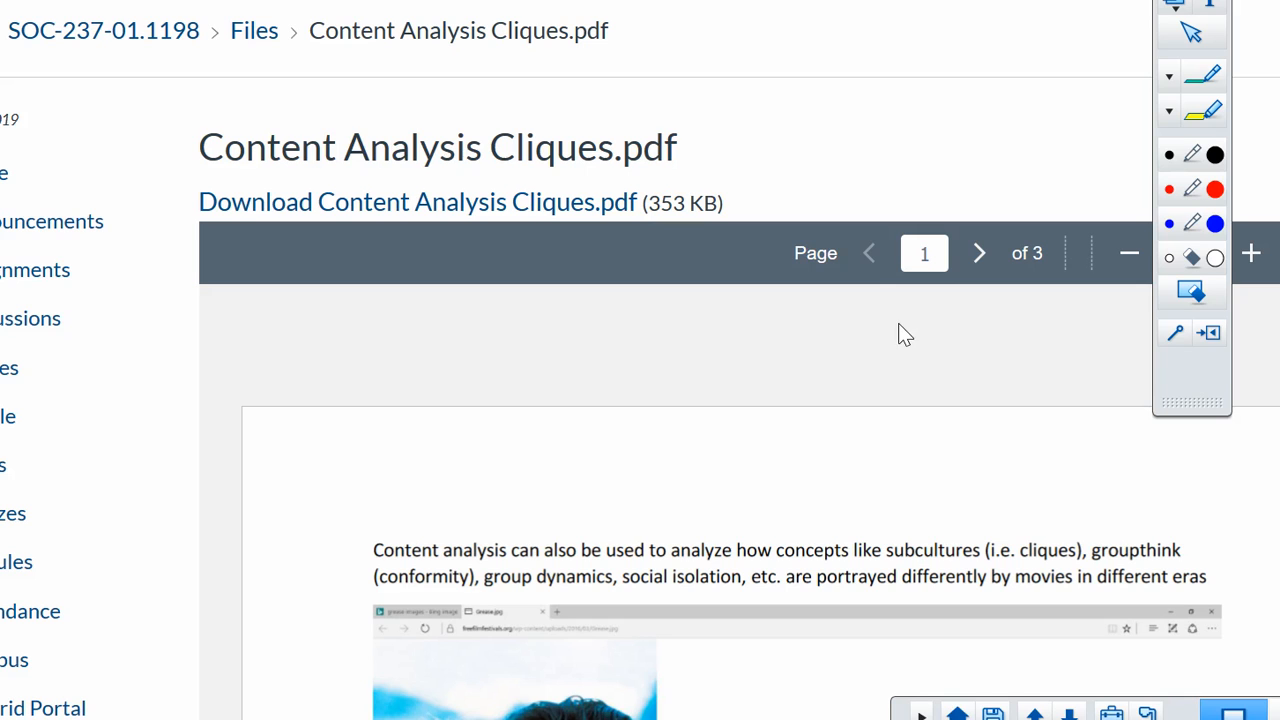